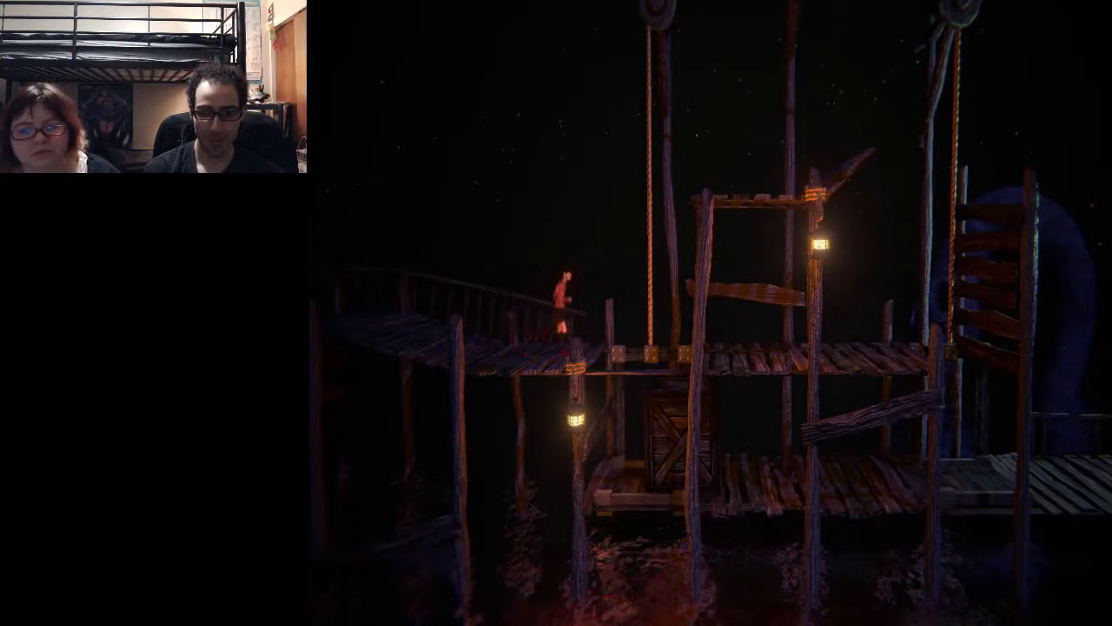
- Leaf back and forth through the diary's sketches and photos, then close it
key(right)
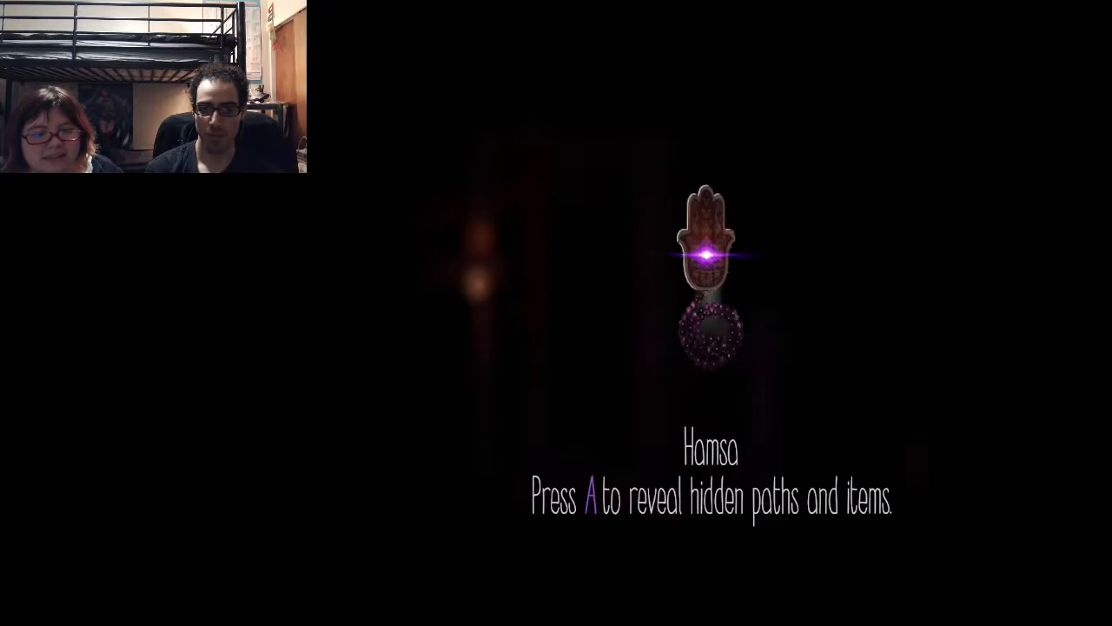
key(a)
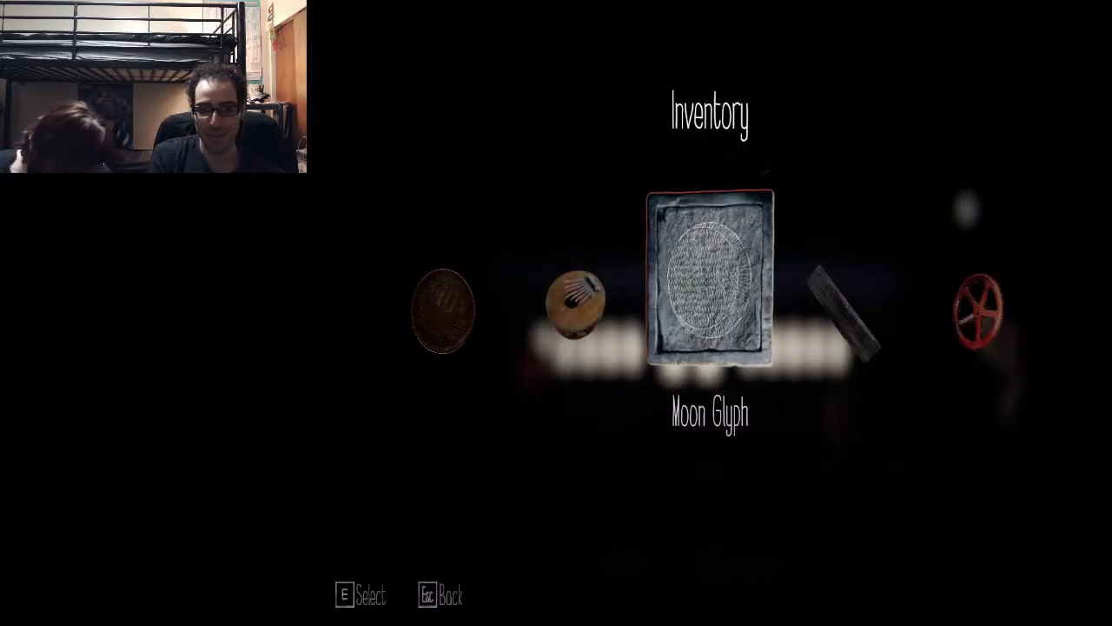
key(Left)
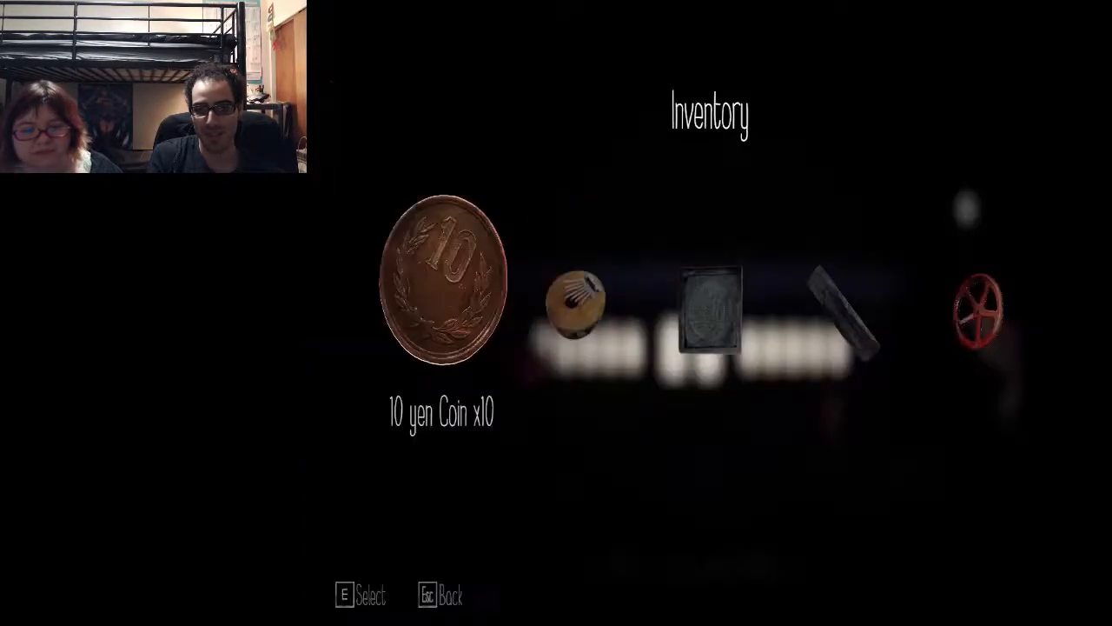
key(Escape)
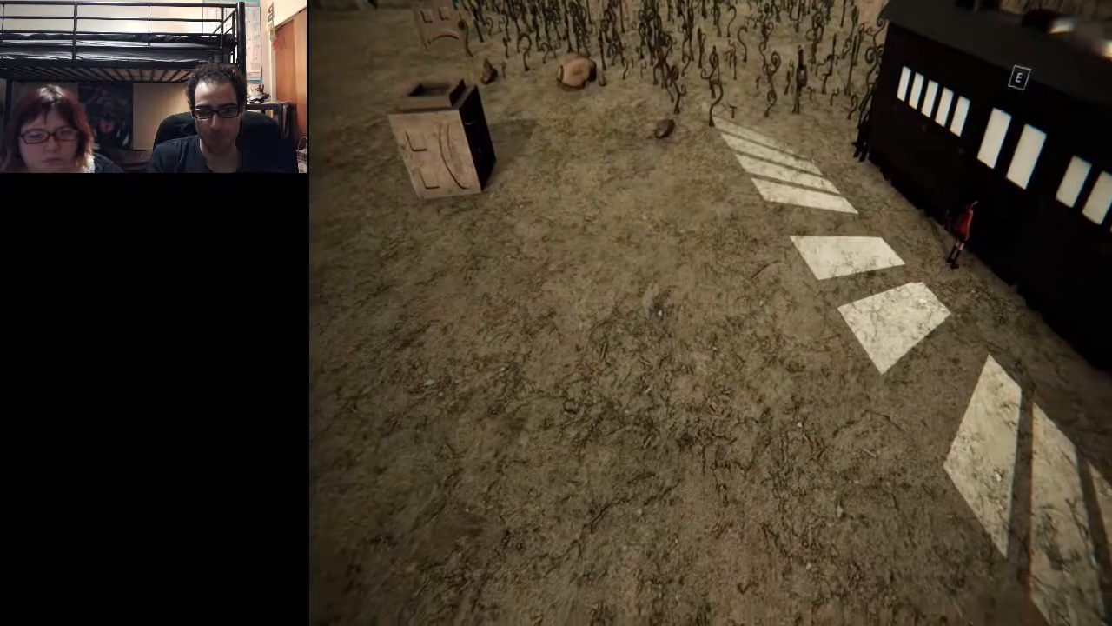
mouse_move(695, 313)
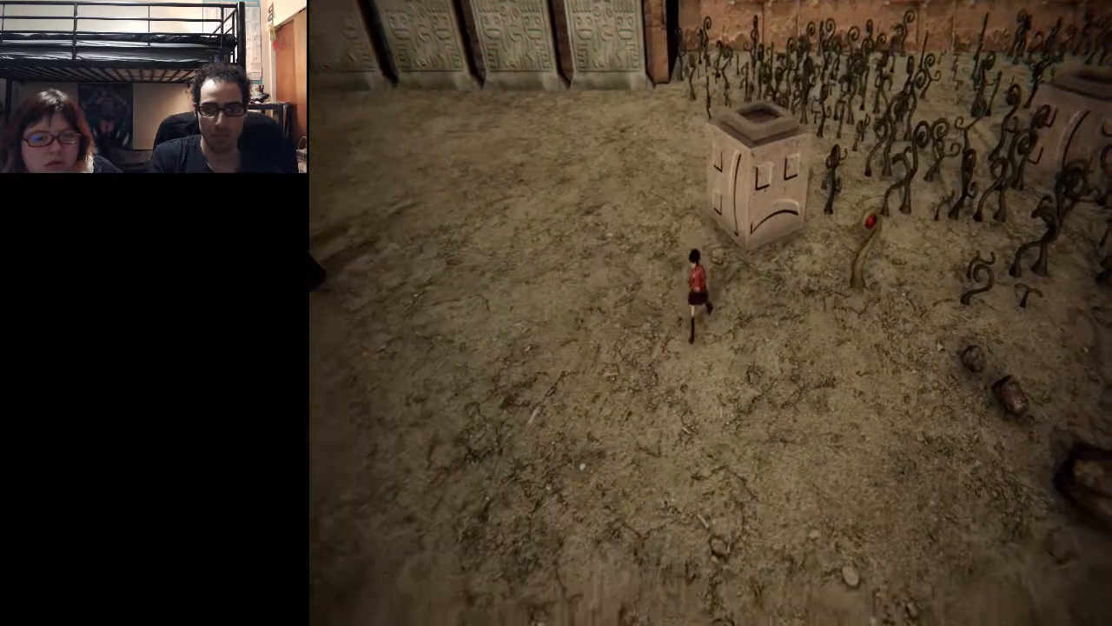
- Walk the courtyard, reopen the diary and turn through more creature sketches
key(w)
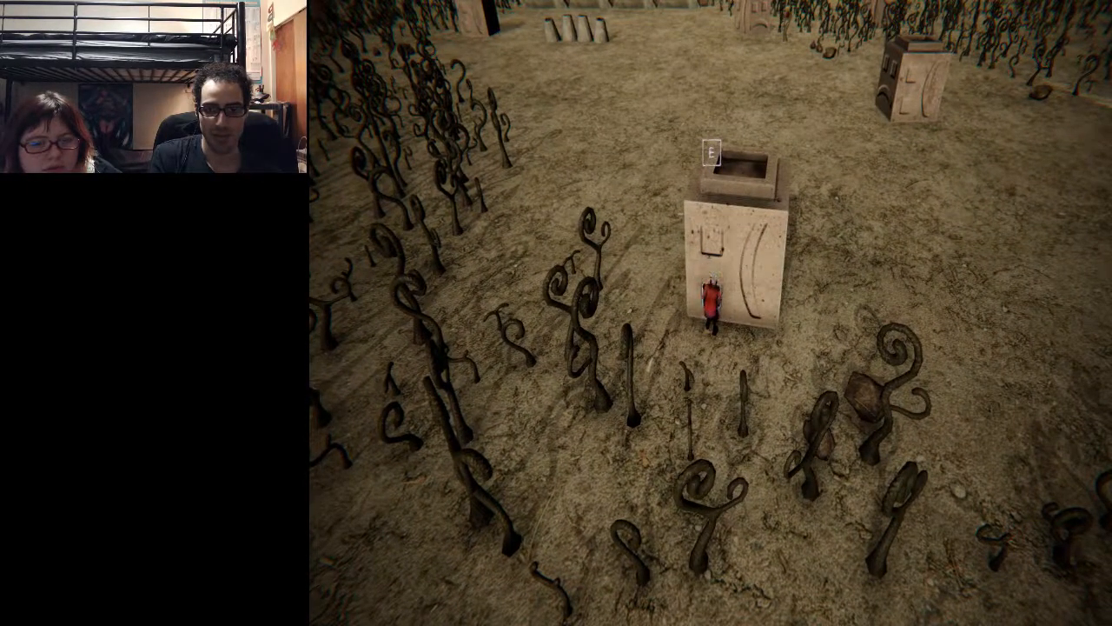
key(e)
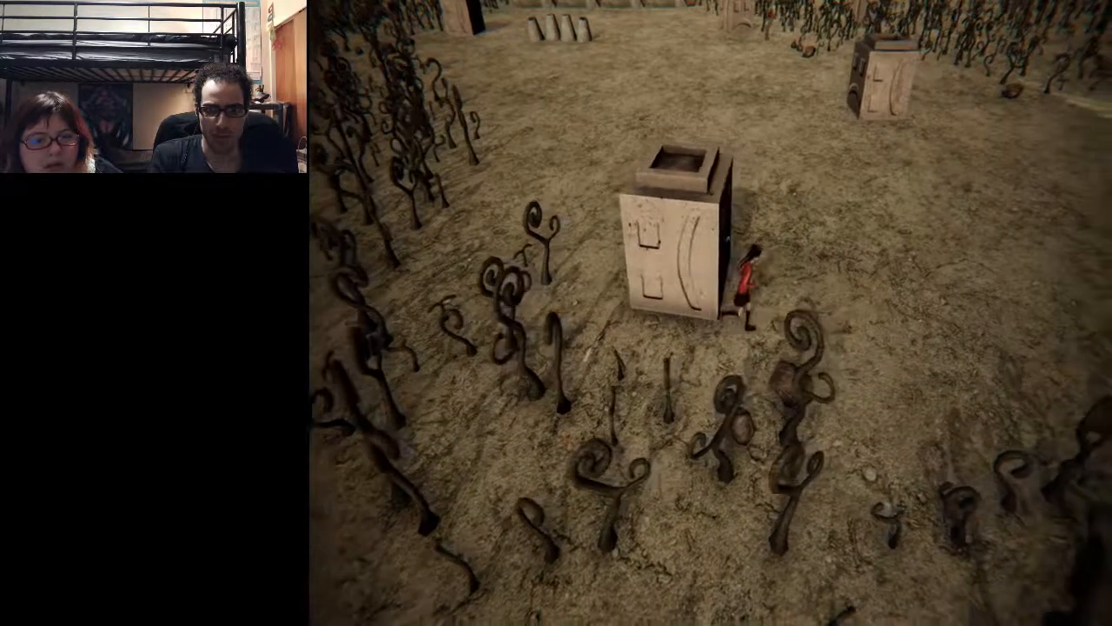
key(w)
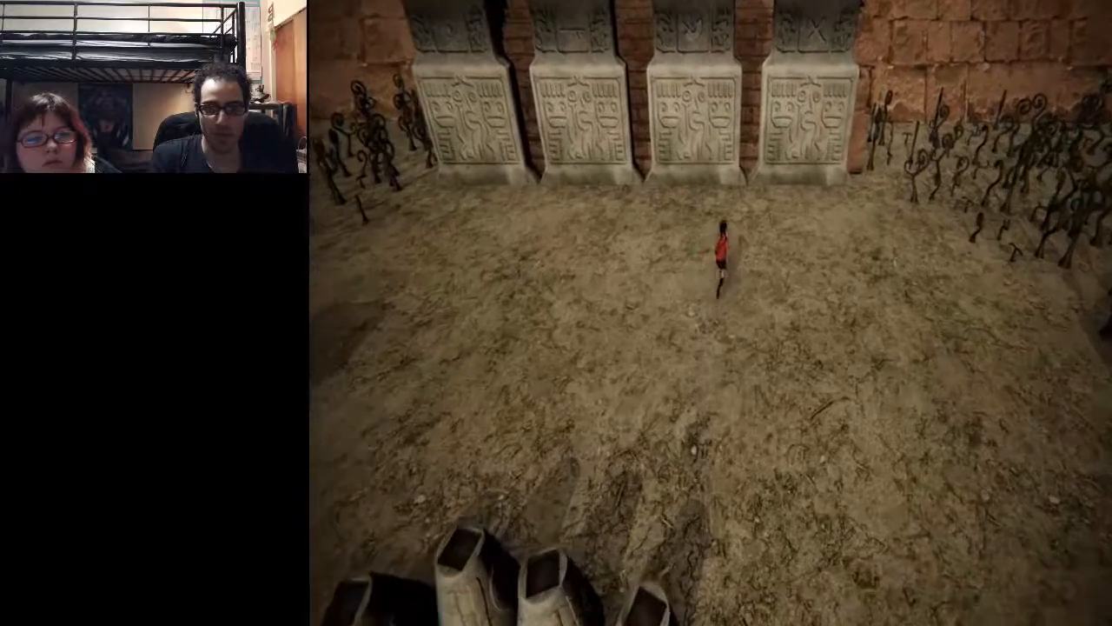
key(w)
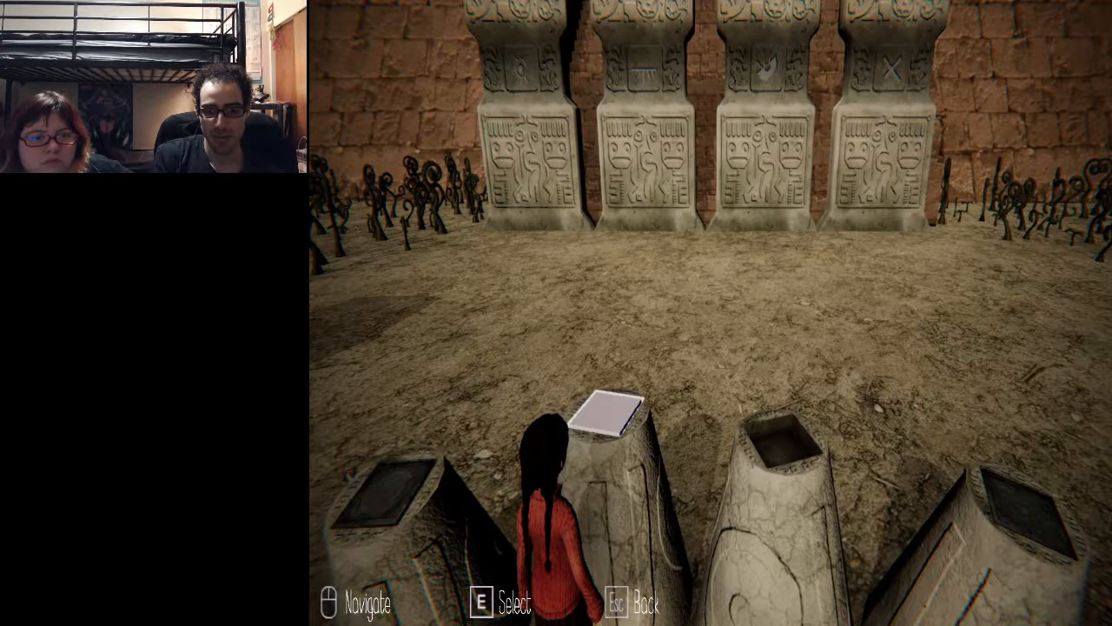
key(e)
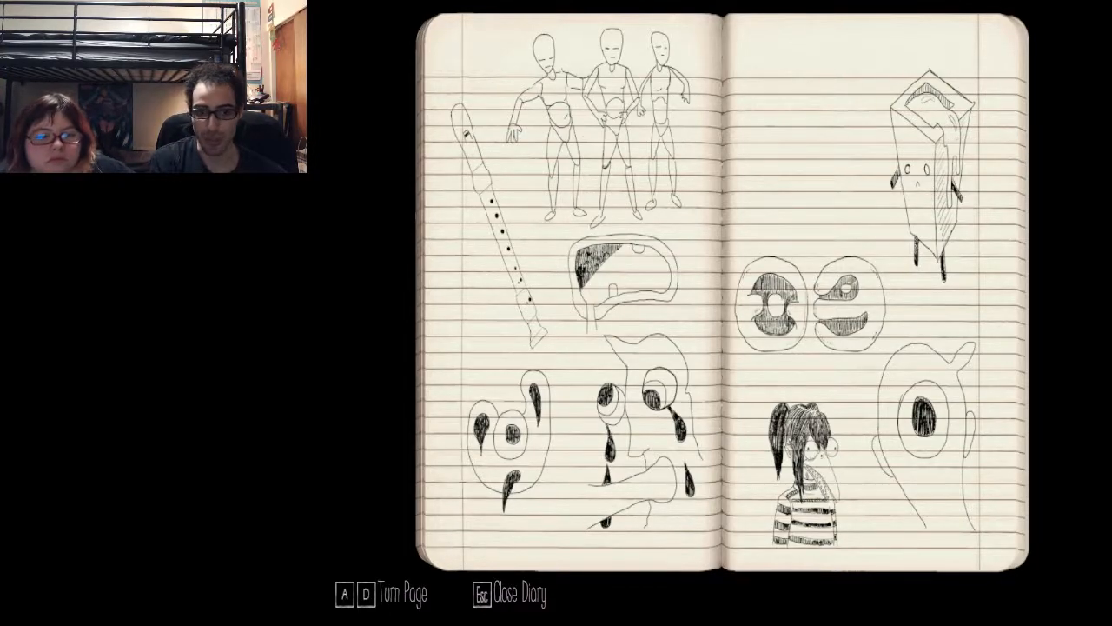
key(D)
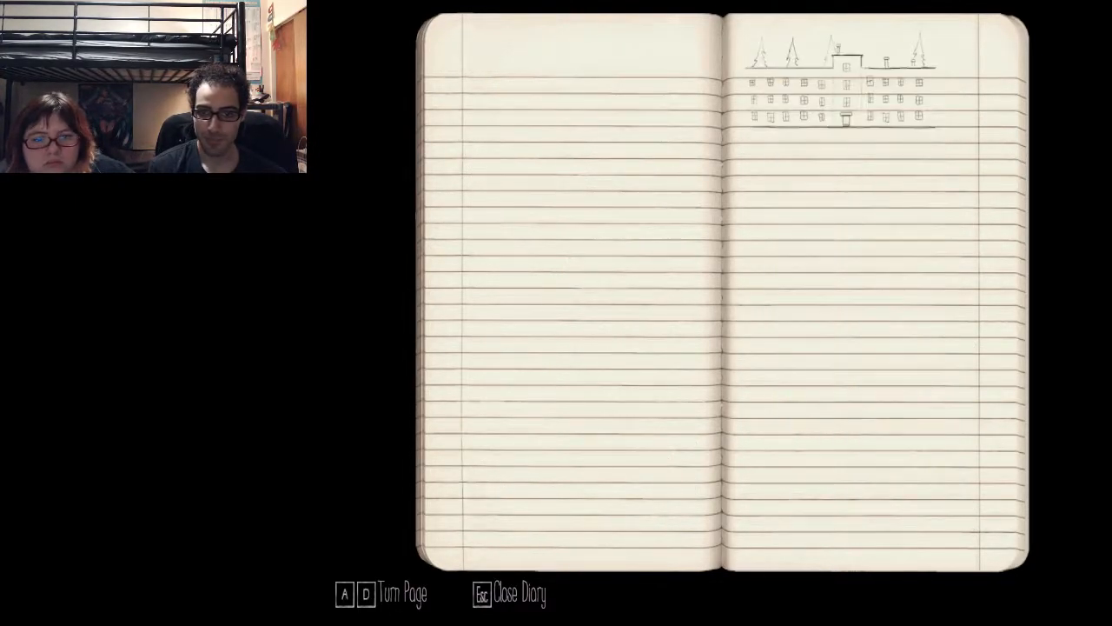
key(d)
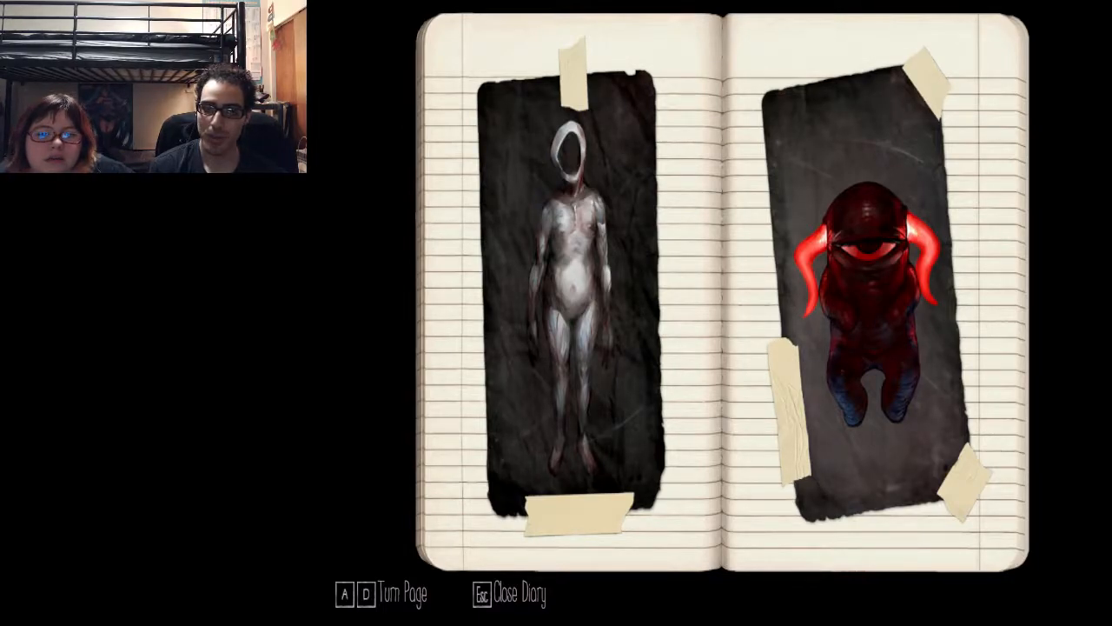
key(a)
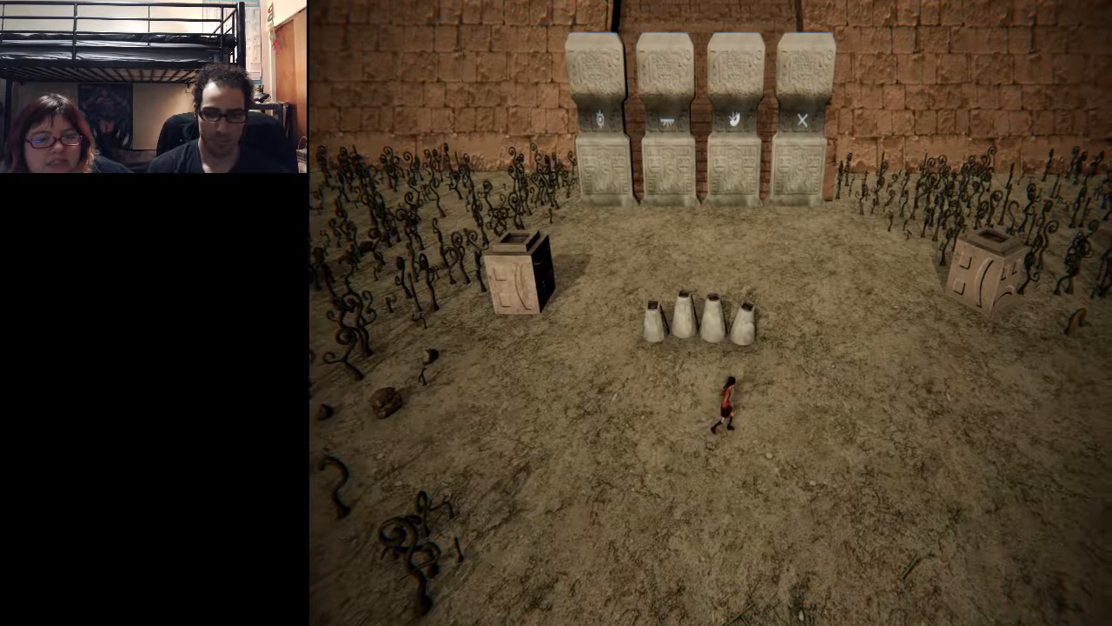
- Pause and resume twice while walking past the old train car into the dusky schoolyard
key(Escape)
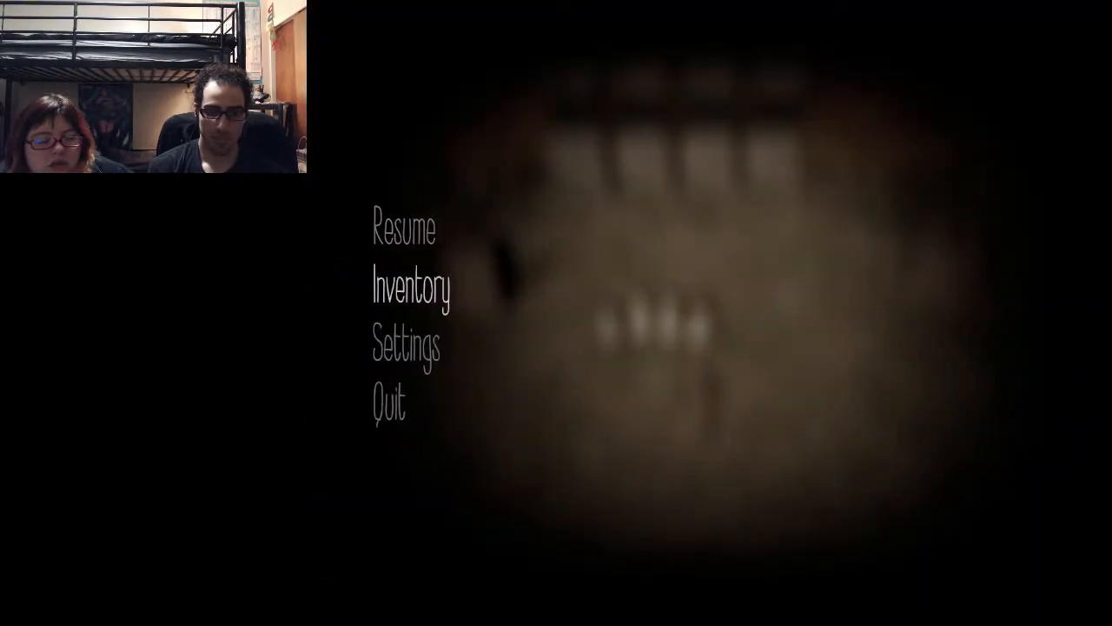
click(413, 286)
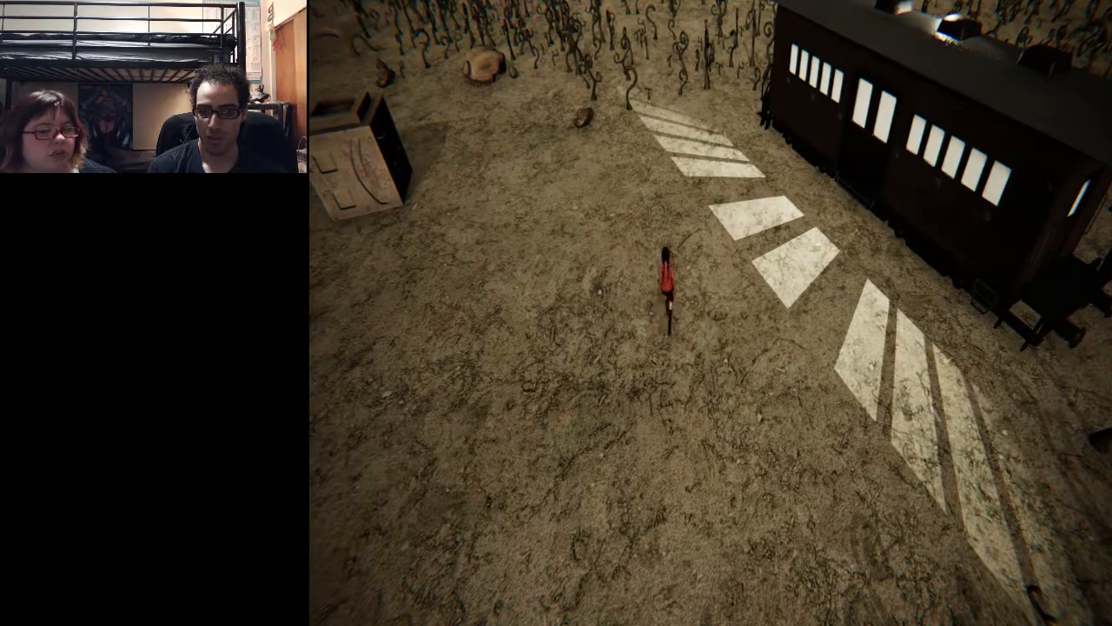
key(w)
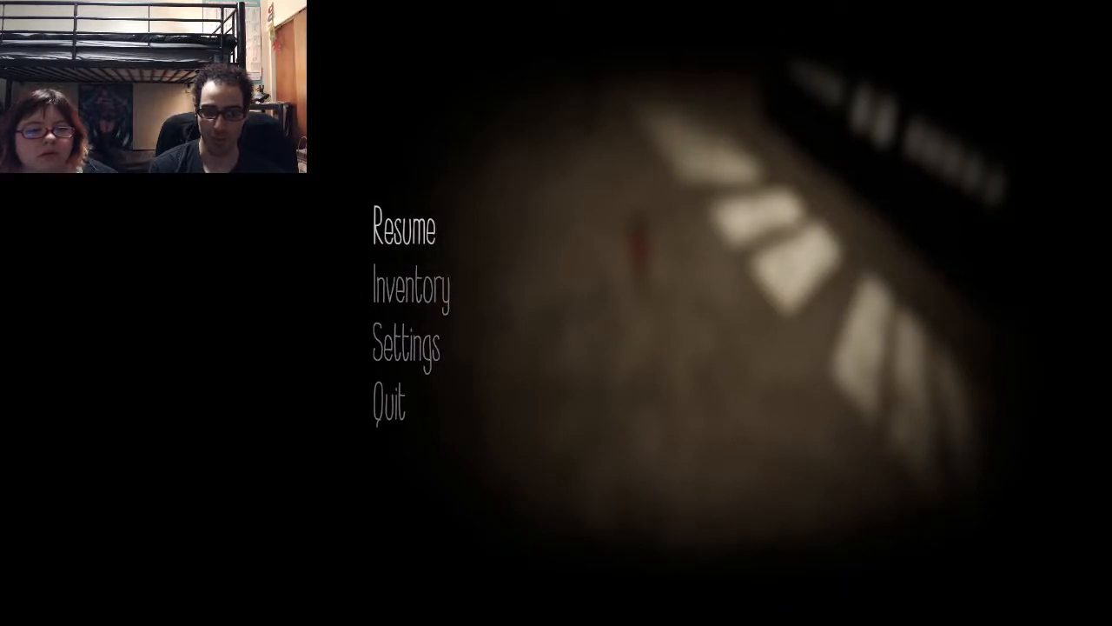
click(402, 227)
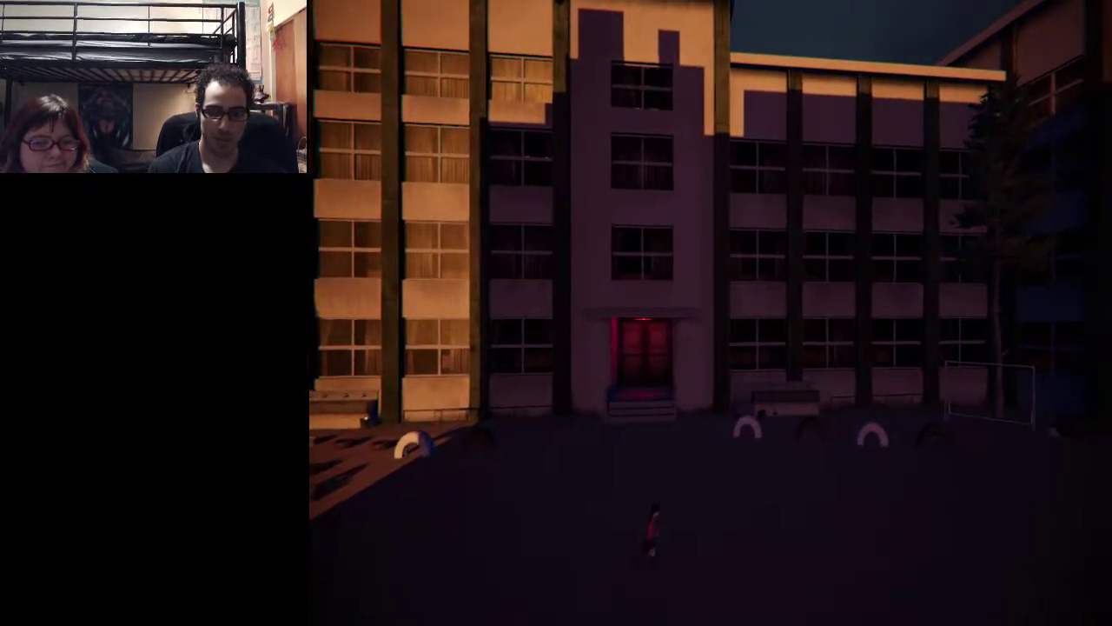
key(w)
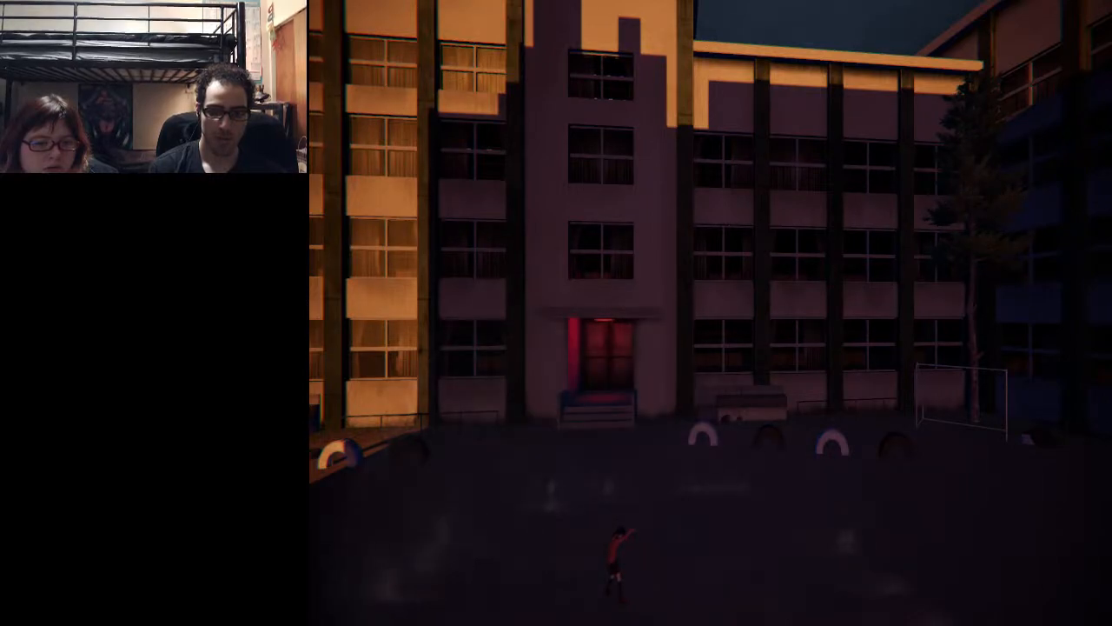